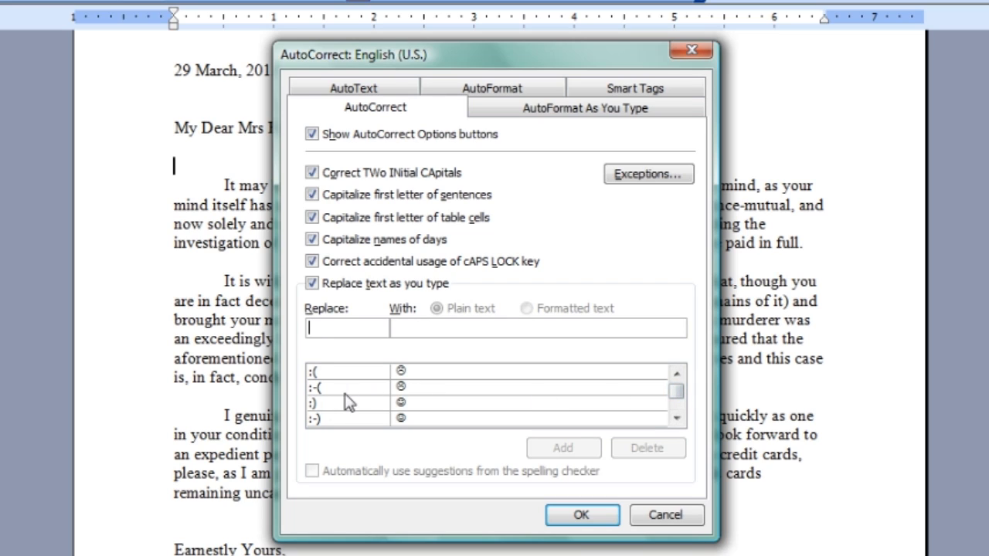
{"action": "mouse_move", "coordinate": [315, 431]}
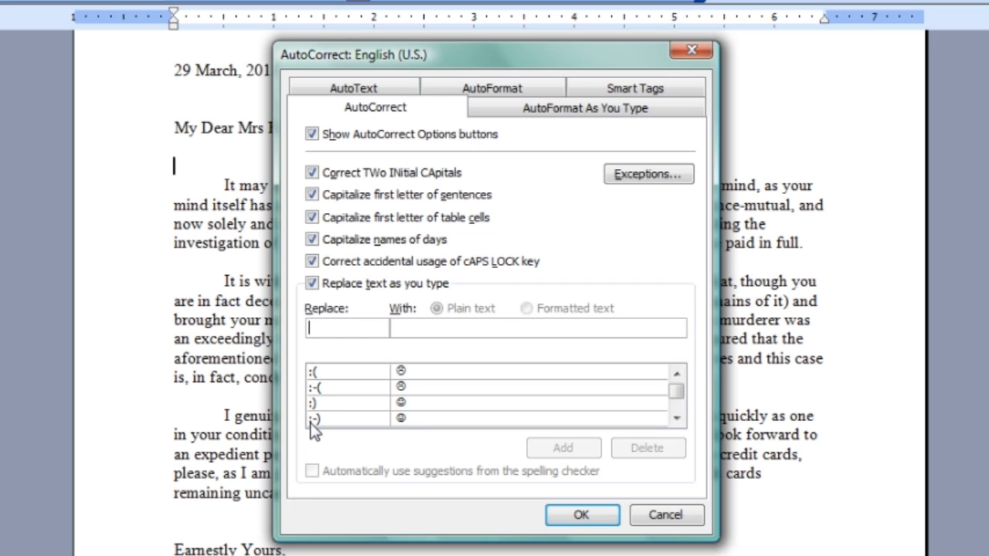
Step: Review the :-) AutoCorrect entry and its smiley-face replacement in the list
{"action": "left_click", "coordinate": [340, 417]}
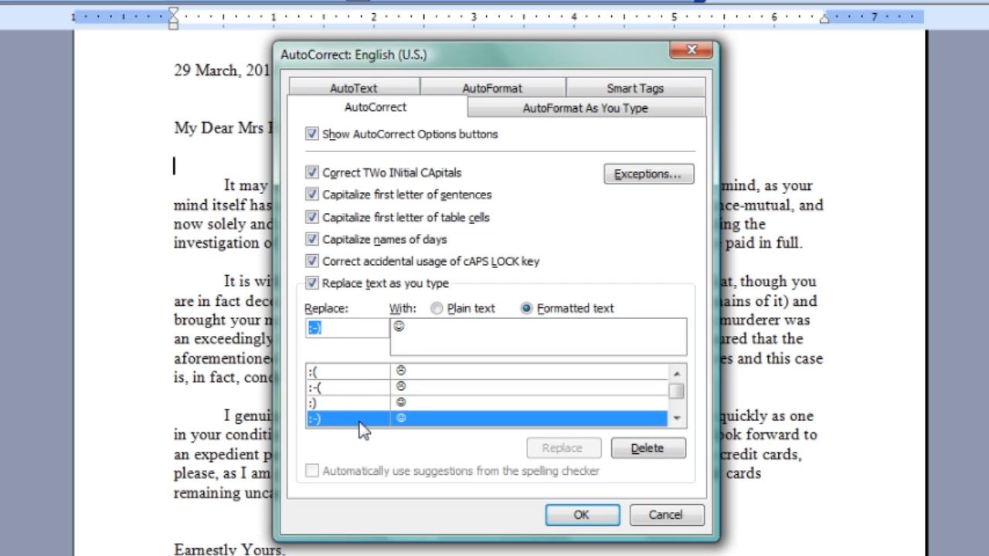
{"action": "mouse_move", "coordinate": [425, 435]}
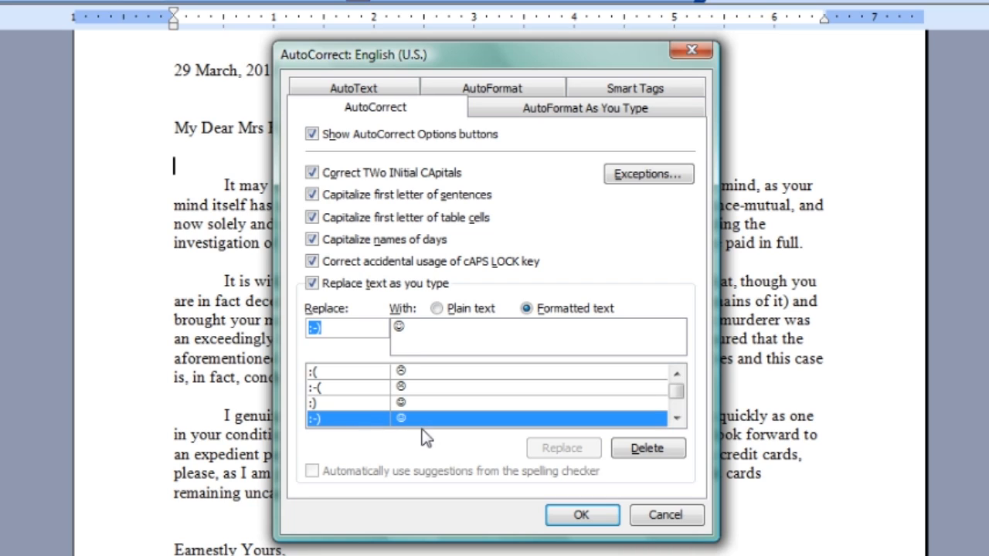
{"action": "mouse_move", "coordinate": [445, 433]}
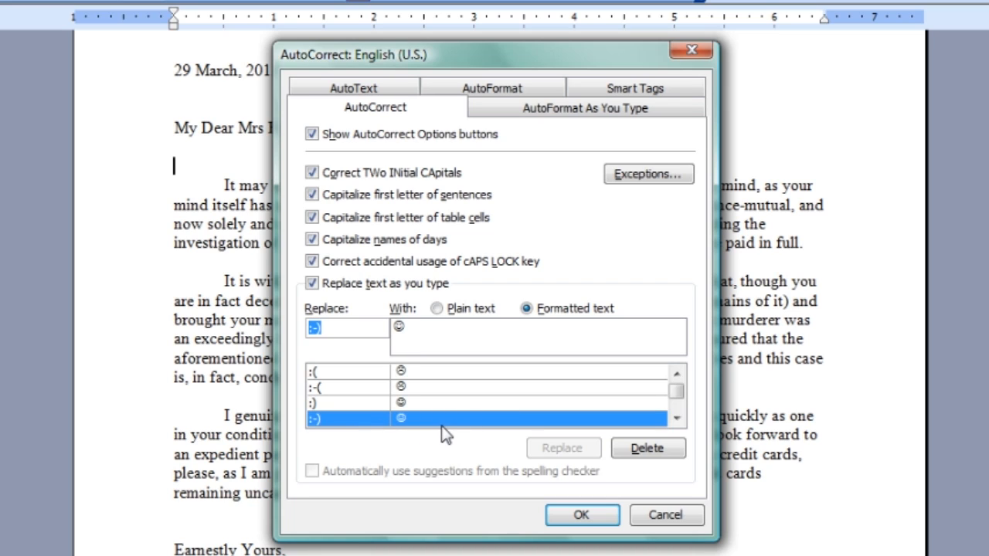
{"action": "left_click", "coordinate": [312, 282]}
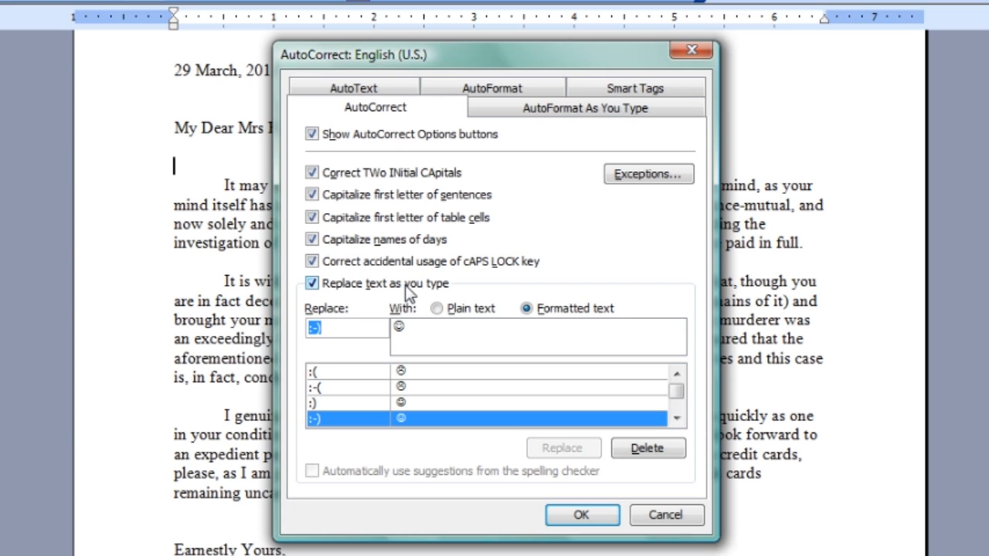
{"action": "left_click", "coordinate": [312, 283]}
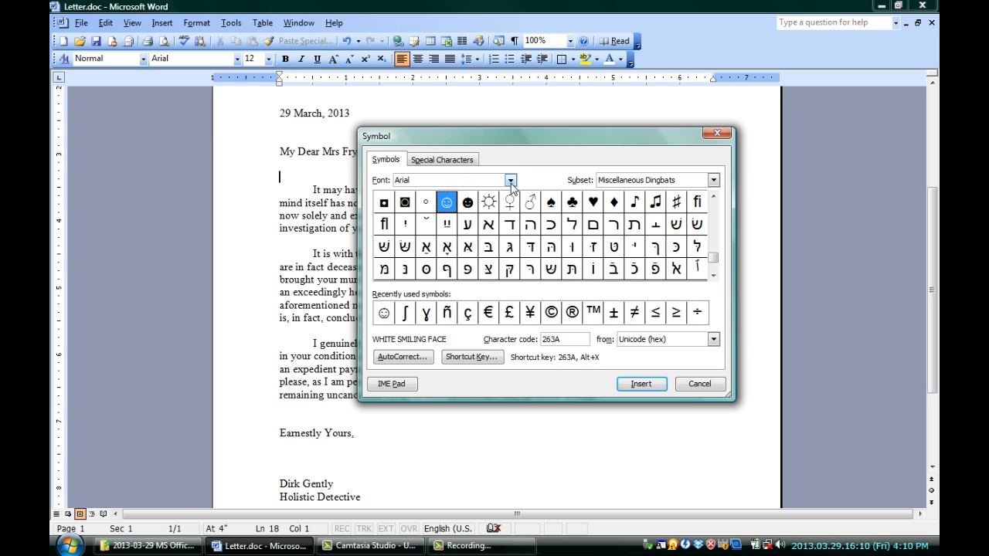
Step: Show the Arial Miscellaneous Dingbats chart with WHITE SMILING FACE selected
{"action": "left_click", "coordinate": [509, 179]}
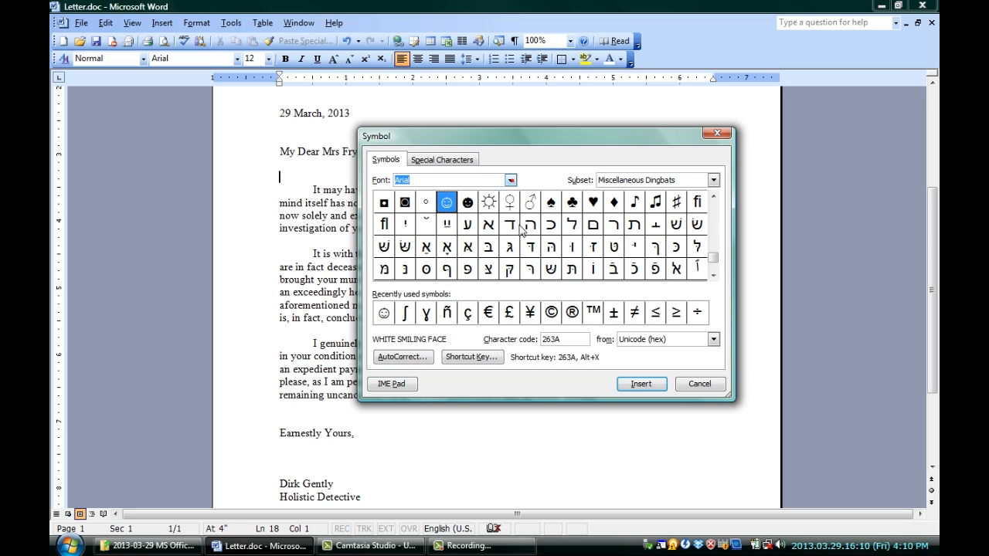
{"action": "left_click", "coordinate": [713, 180]}
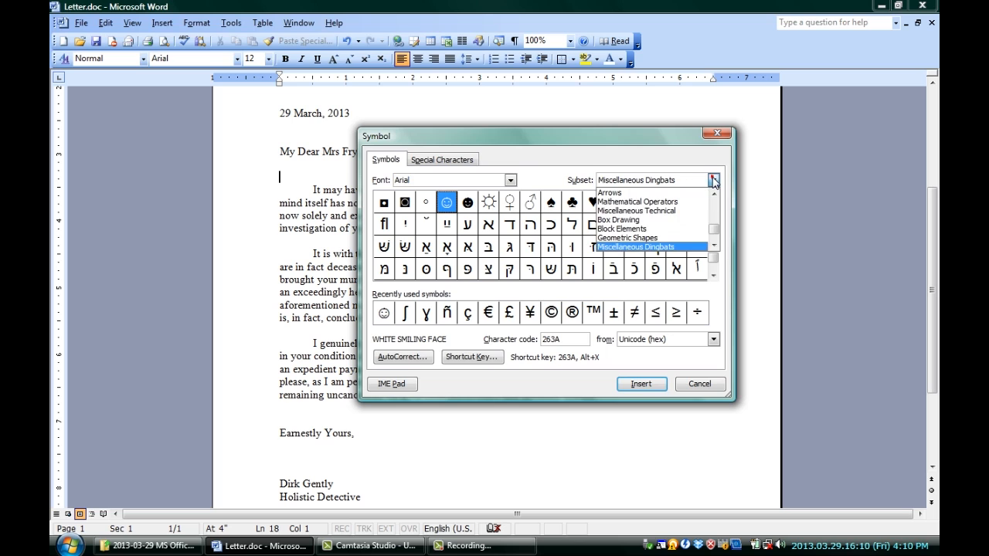
{"action": "left_click", "coordinate": [714, 191]}
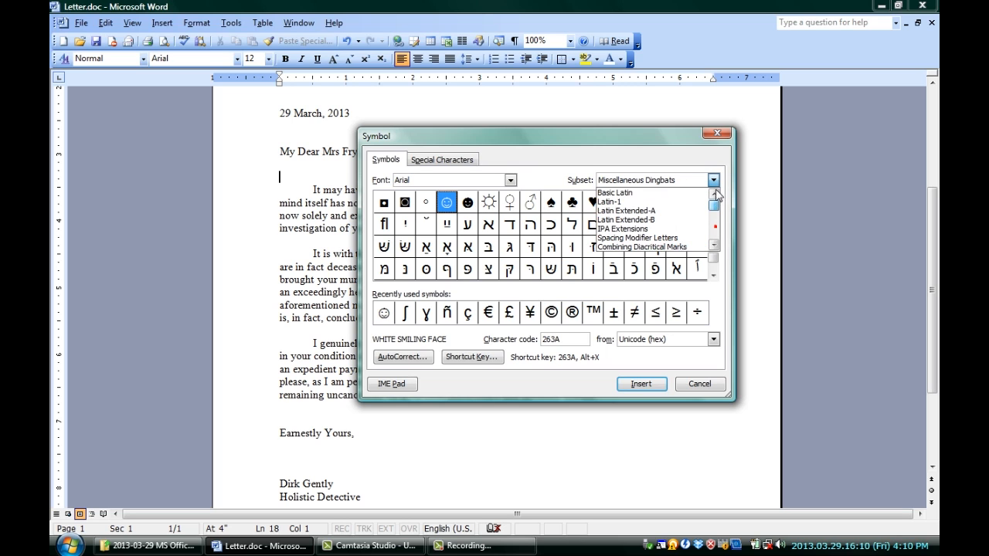
{"action": "left_click", "coordinate": [713, 194]}
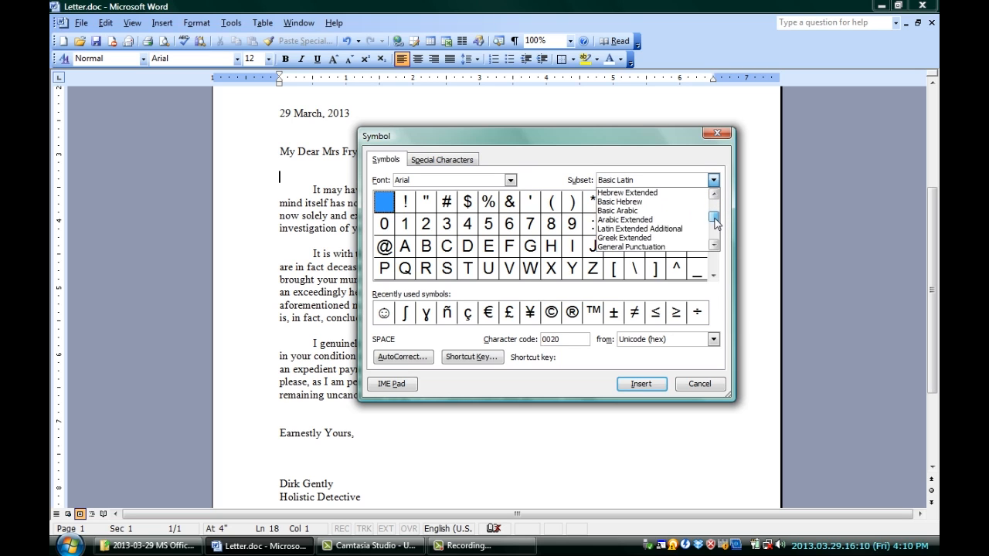
{"action": "left_click", "coordinate": [713, 223]}
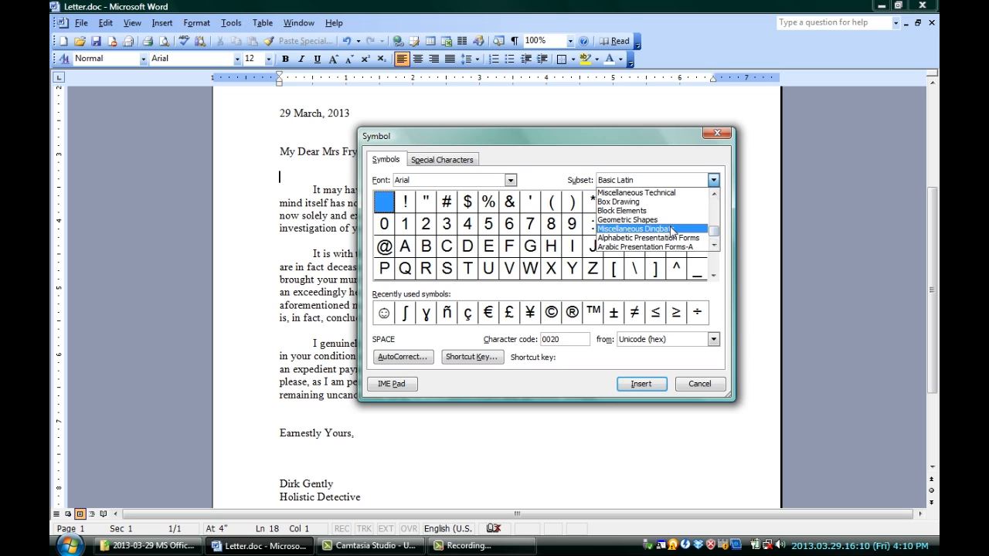
{"action": "left_click", "coordinate": [633, 228]}
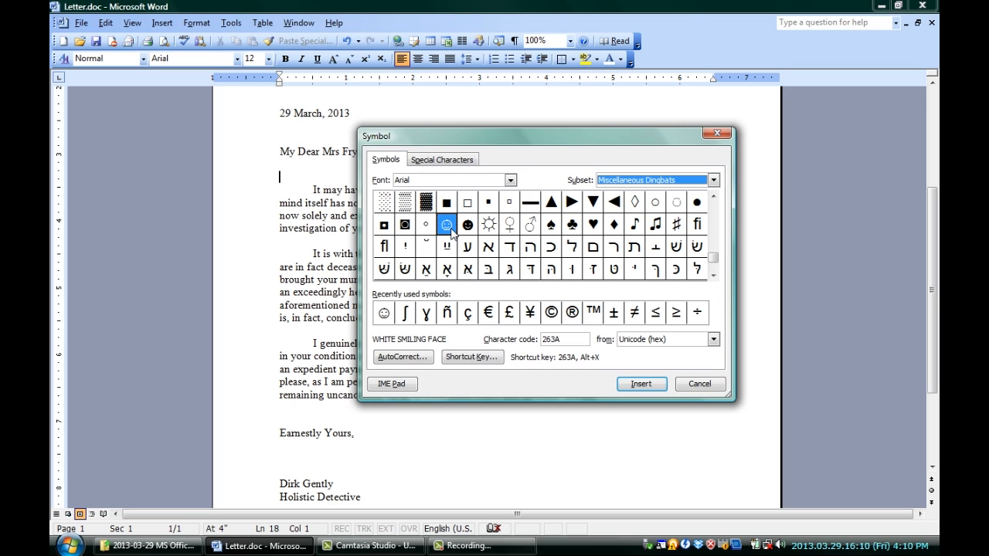
Step: Insert two WHITE SMILING FACE symbols on the line below the greeting
{"action": "left_click", "coordinate": [641, 383]}
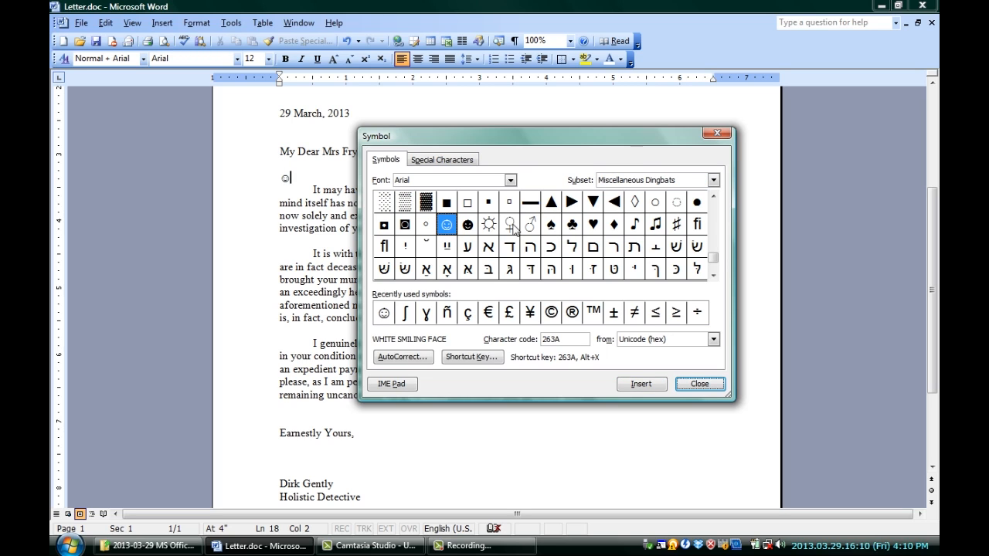
{"action": "left_click", "coordinate": [446, 225]}
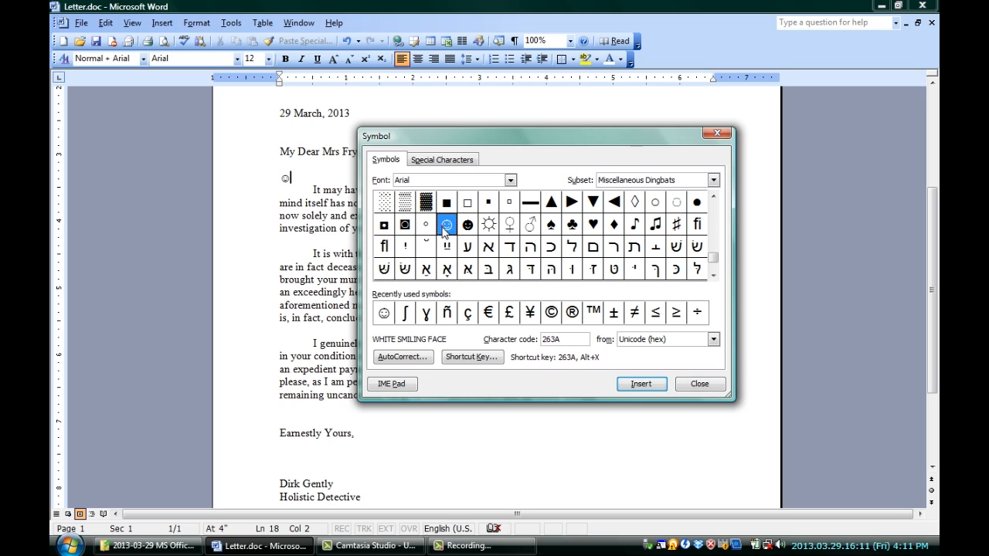
{"action": "left_click", "coordinate": [641, 383]}
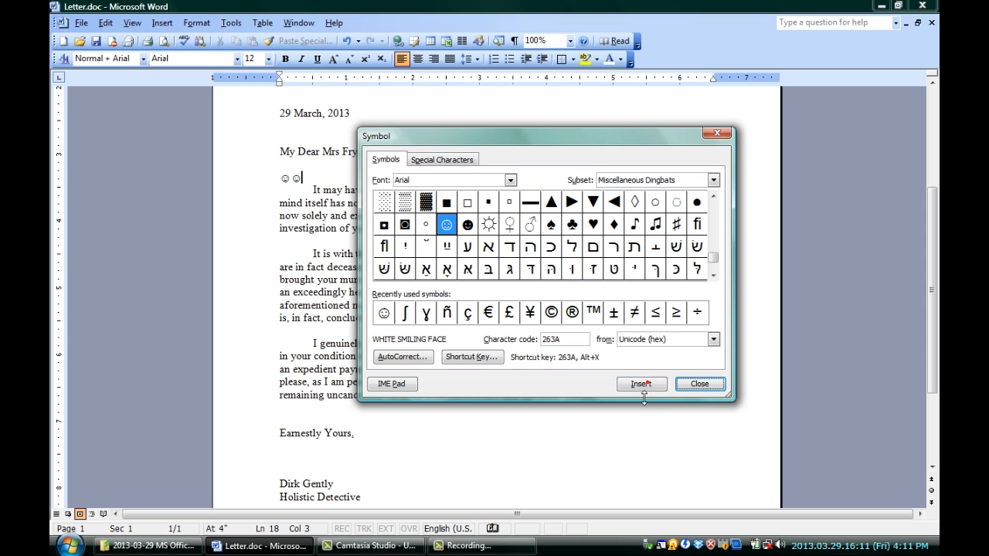